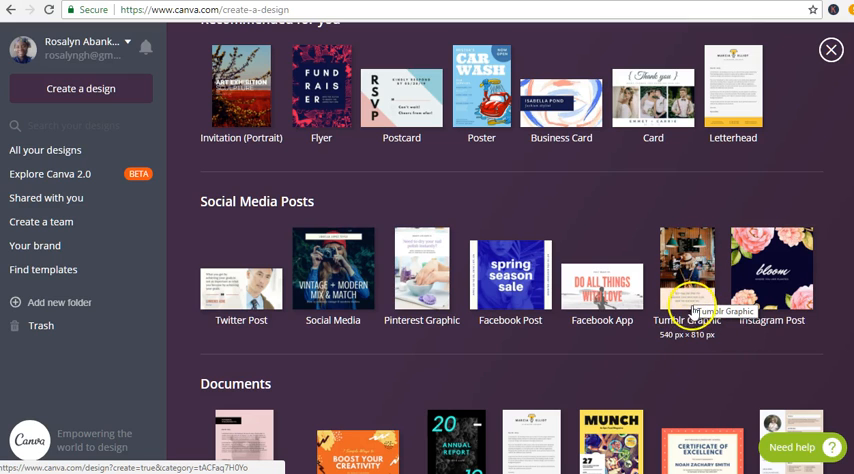
pyautogui.moveTo(725, 339)
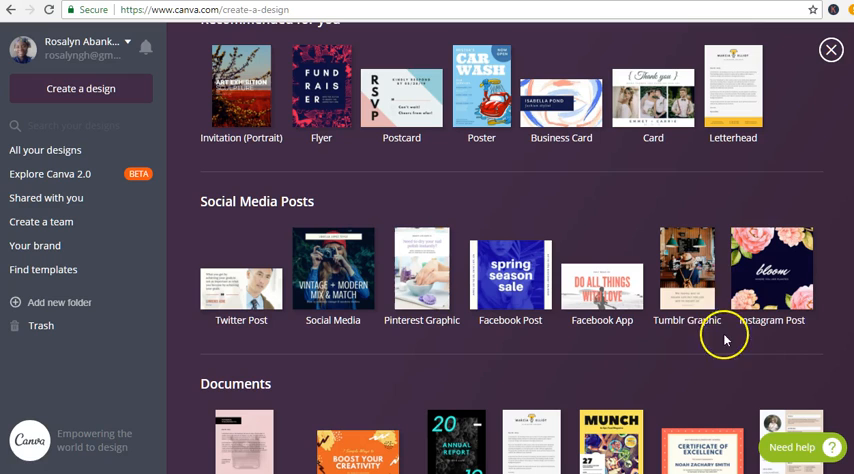
pyautogui.moveTo(715, 395)
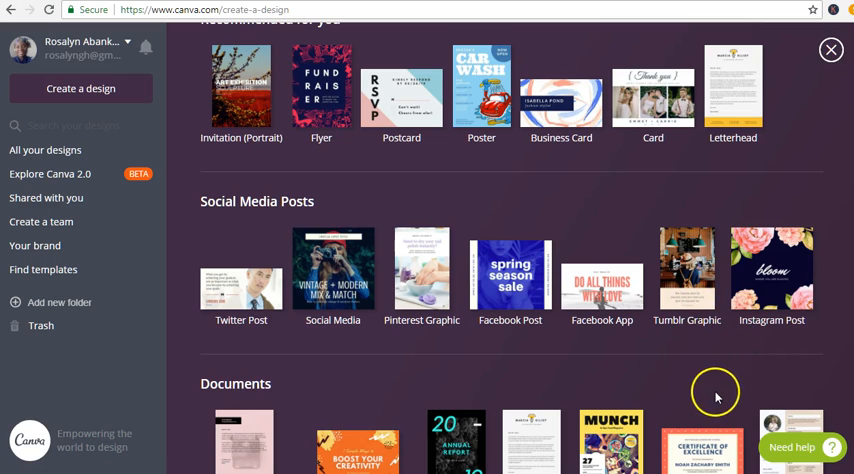
pyautogui.moveTo(688, 384)
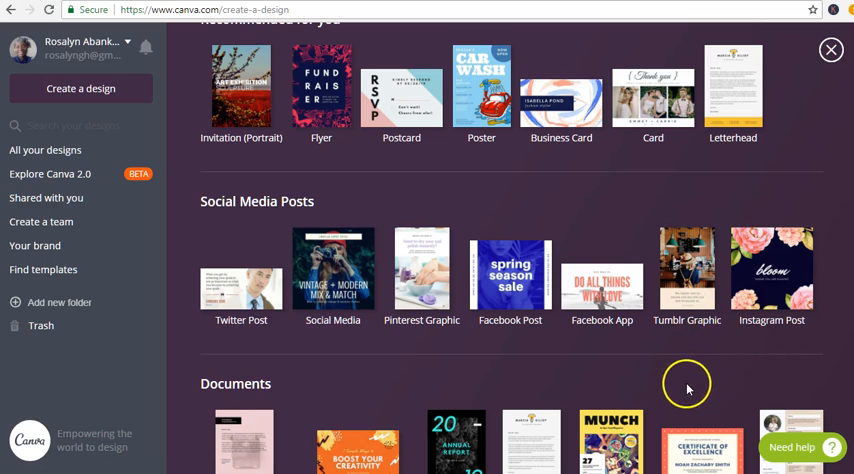
pyautogui.moveTo(186, 10)
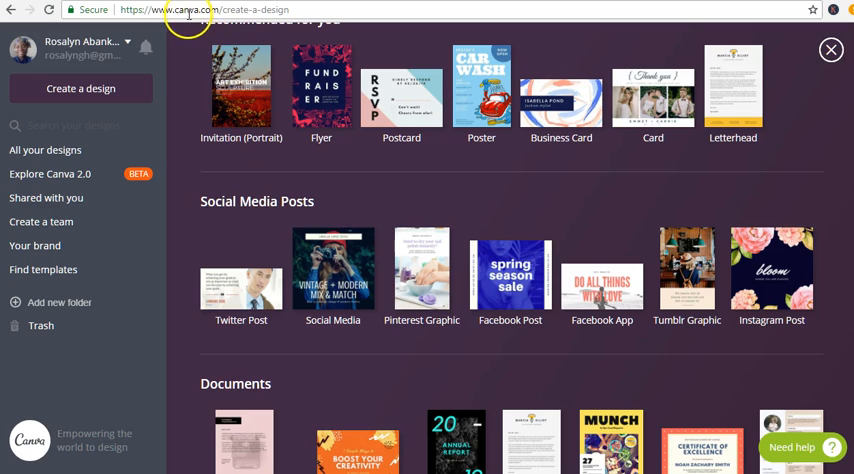
pyautogui.moveTo(195, 11)
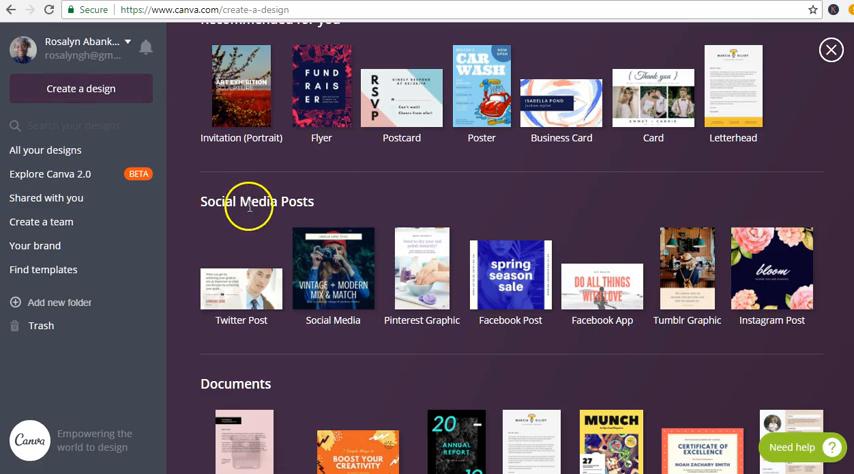
pyautogui.moveTo(247, 202)
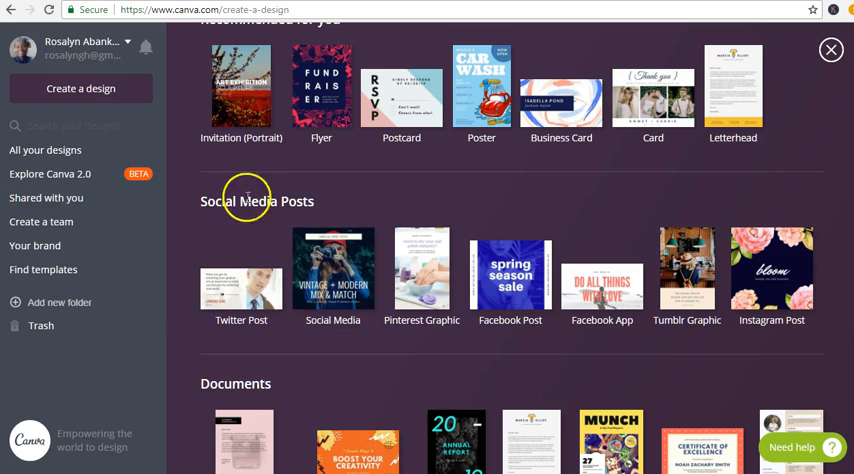
pyautogui.moveTo(332, 268)
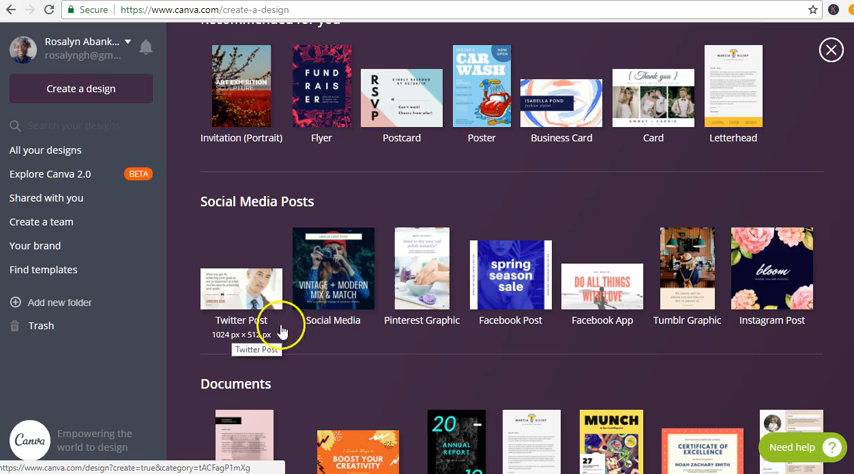
pyautogui.moveTo(510, 325)
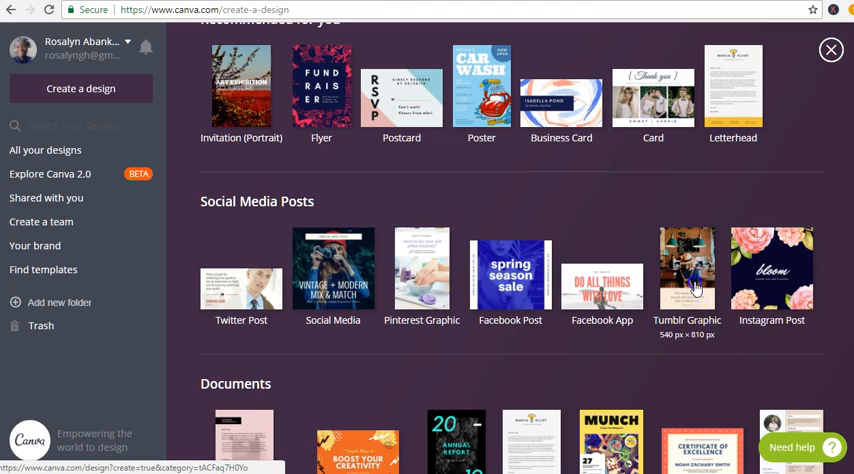
# Create a blank 540×810 Tumblr Graphic from the Social Media Posts templates
pyautogui.click(686, 270)
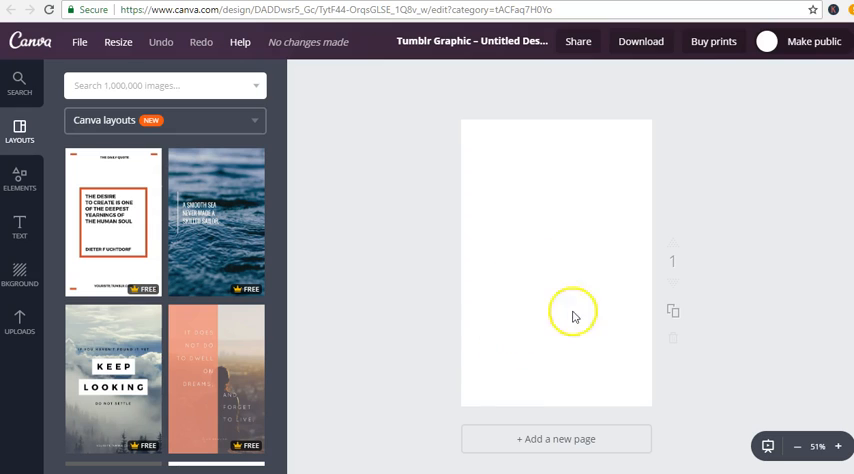
pyautogui.moveTo(24, 401)
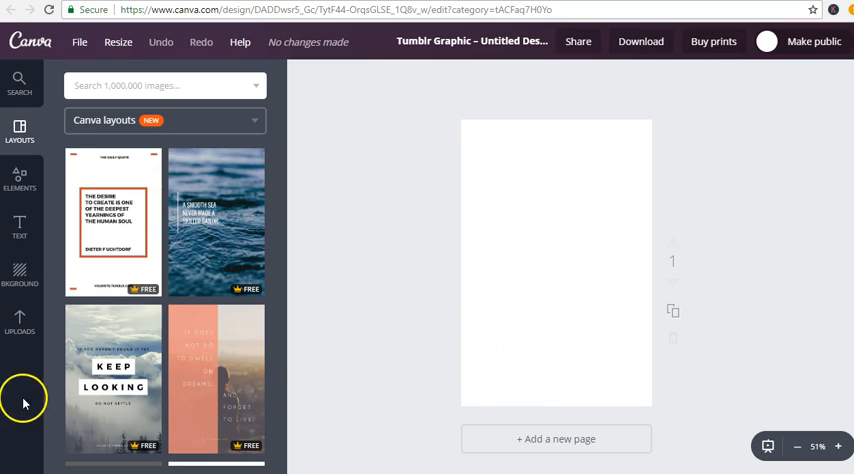
# Add the uploaded green 'Let go of What's gone' image, enlarge it and center it
pyautogui.click(20, 323)
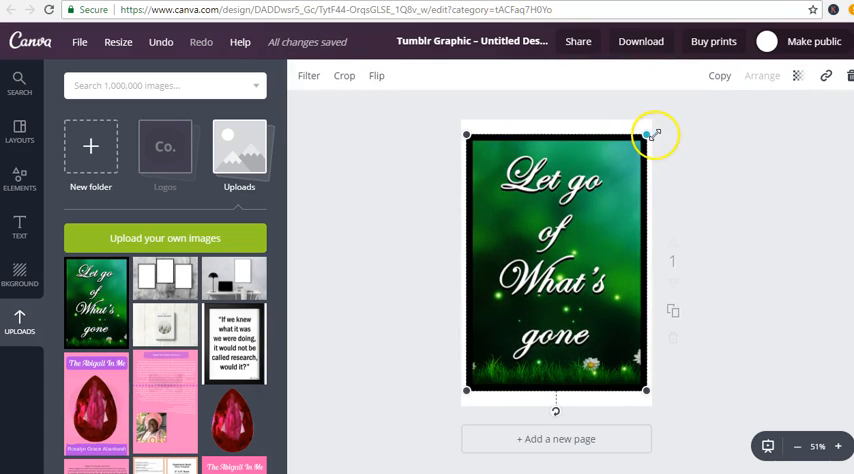
pyautogui.moveTo(655, 135); pyautogui.dragTo(655, 112)
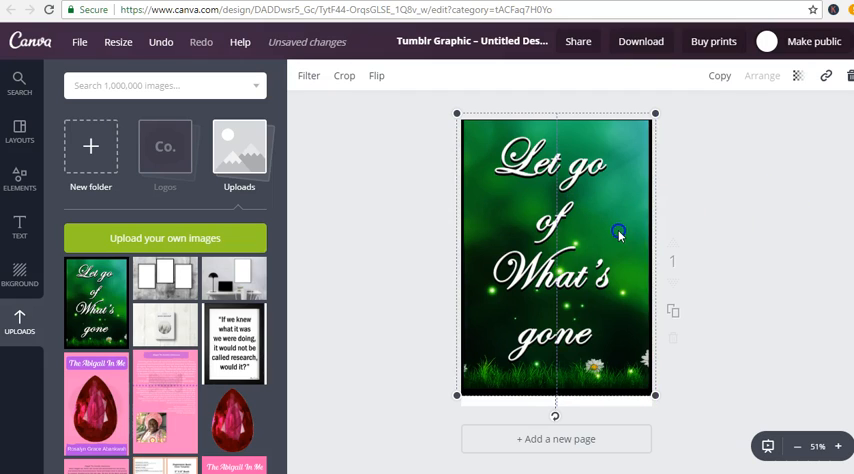
pyautogui.moveTo(620, 232); pyautogui.dragTo(618, 230)
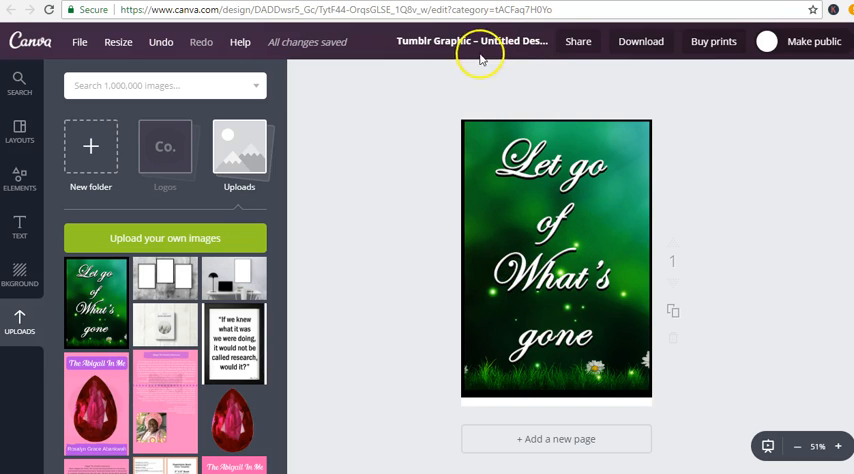
# Rename the untitled design to 'Let Go Tumblr advert'
pyautogui.click(498, 41)
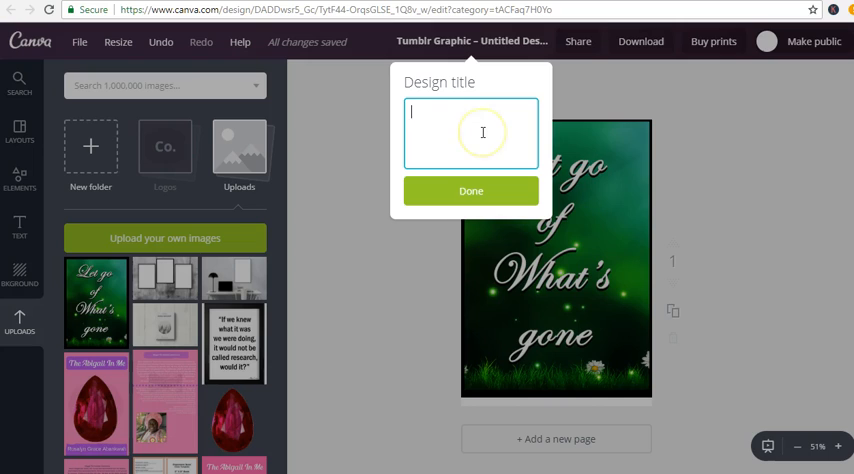
pyautogui.write('Let')
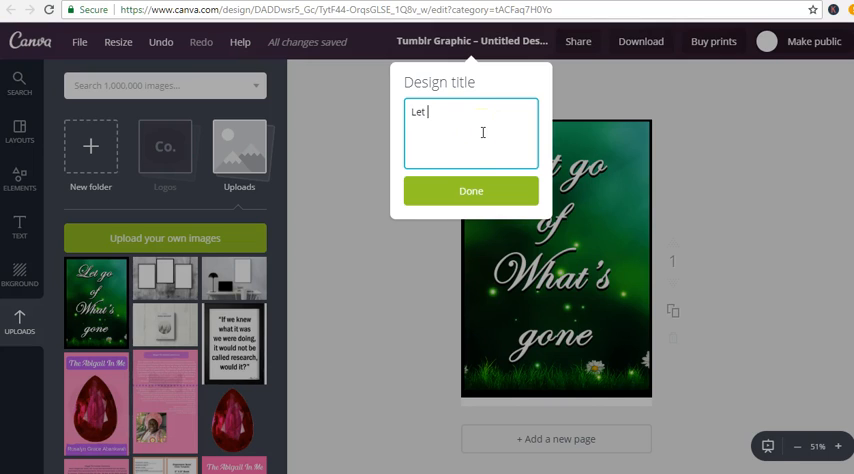
pyautogui.write('Go Tumblr a')
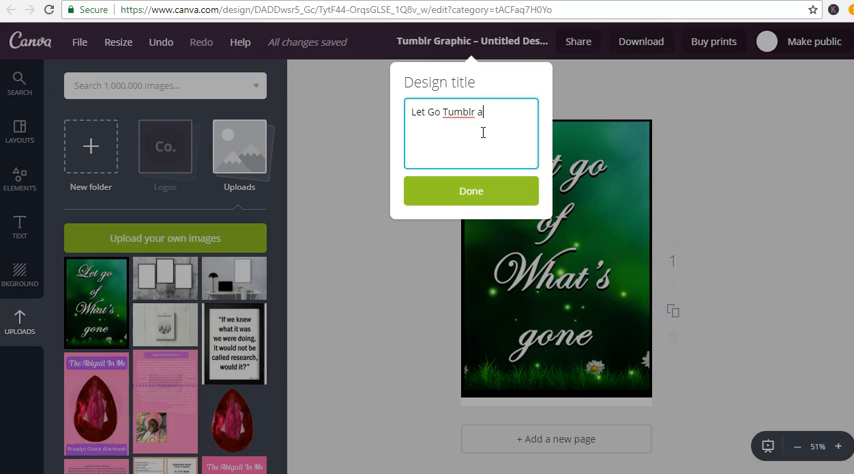
pyautogui.write('dvert')
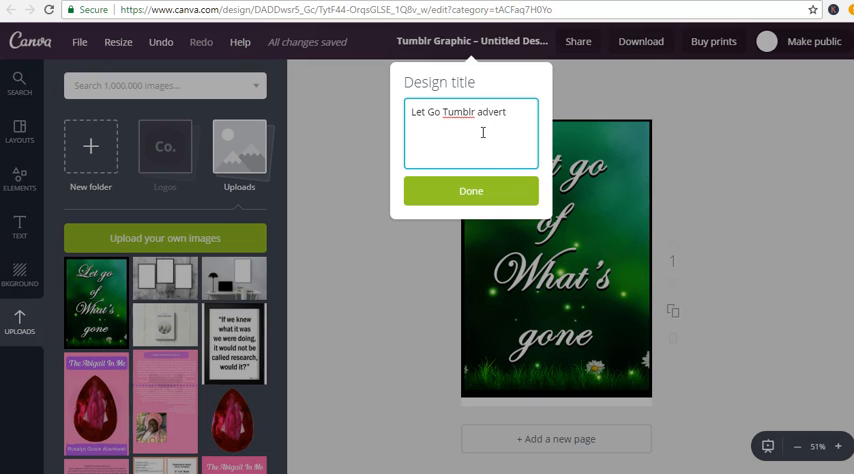
pyautogui.click(470, 191)
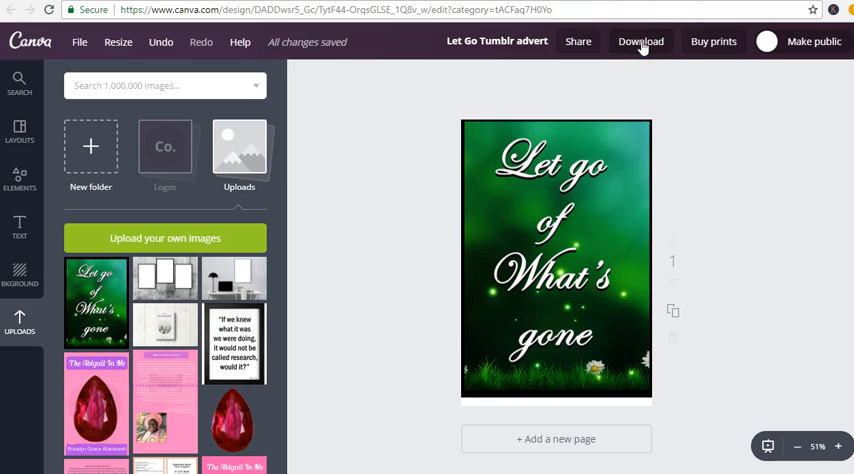
# Download the design with the recommended PNG file type
pyautogui.click(640, 41)
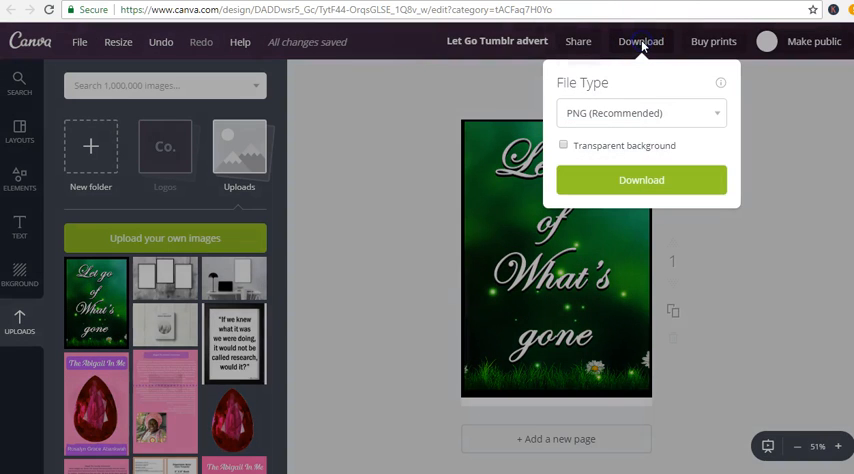
pyautogui.click(641, 180)
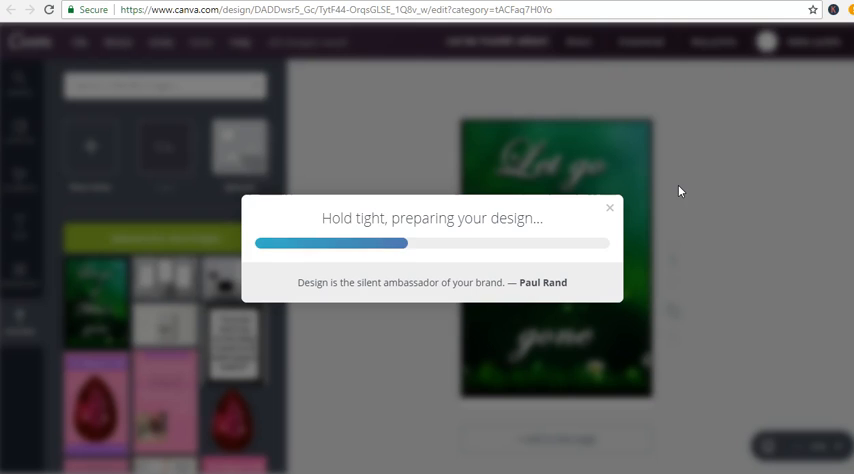
pyautogui.moveTo(676, 187)
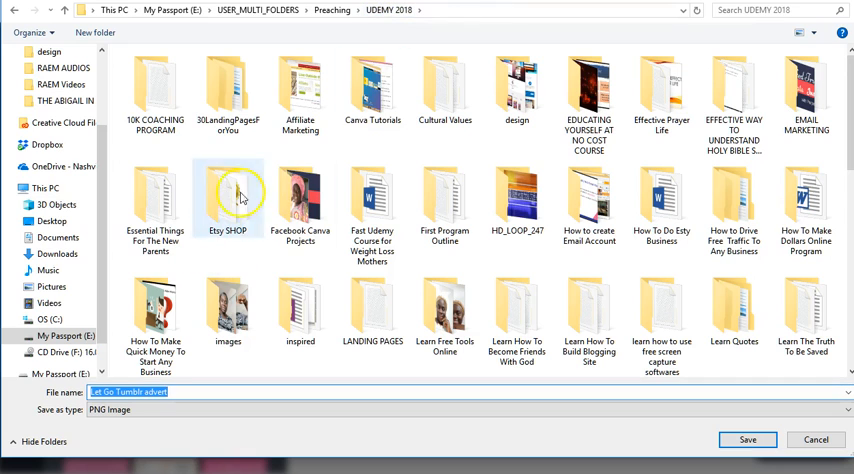
# Save the PNG into How to Drive Free Traffic To Any Business > Tumblr Traffic Tutorials
pyautogui.click(372, 215)
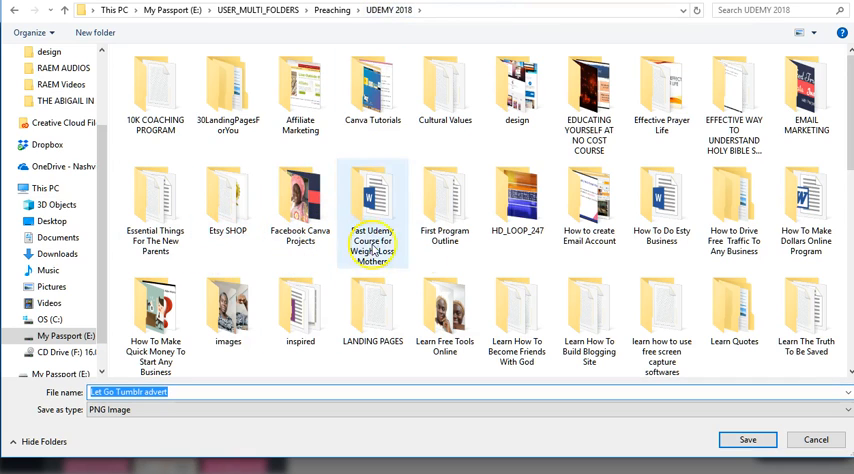
pyautogui.doubleClick(734, 207)
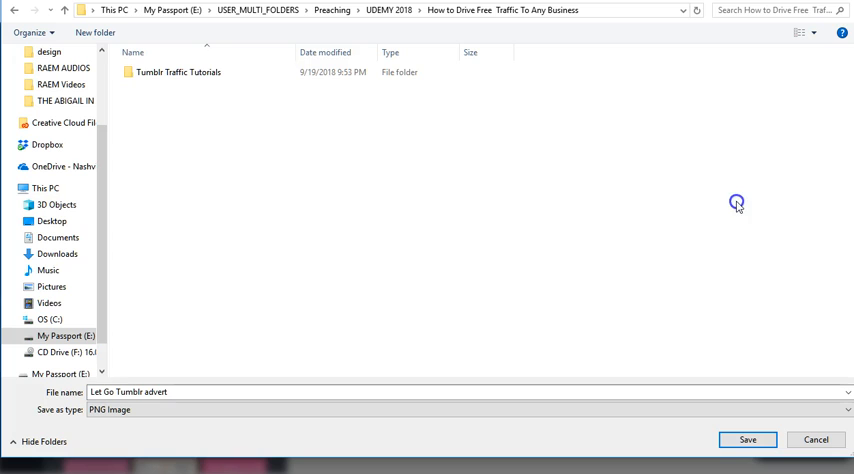
pyautogui.doubleClick(177, 72)
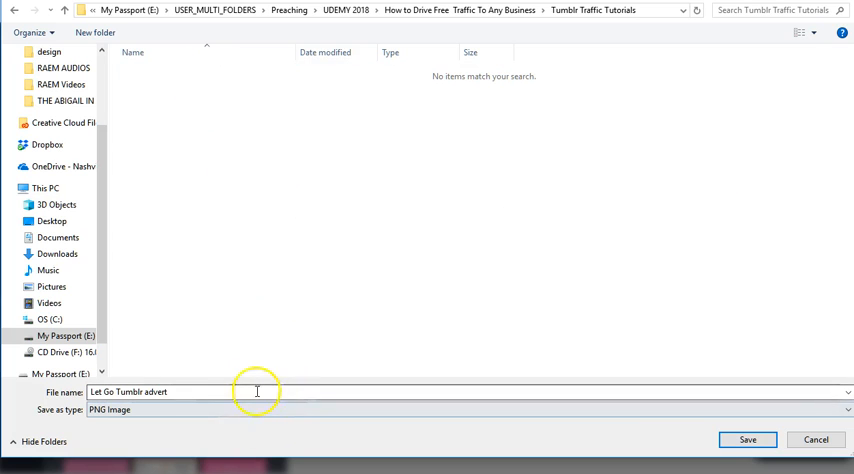
pyautogui.click(747, 440)
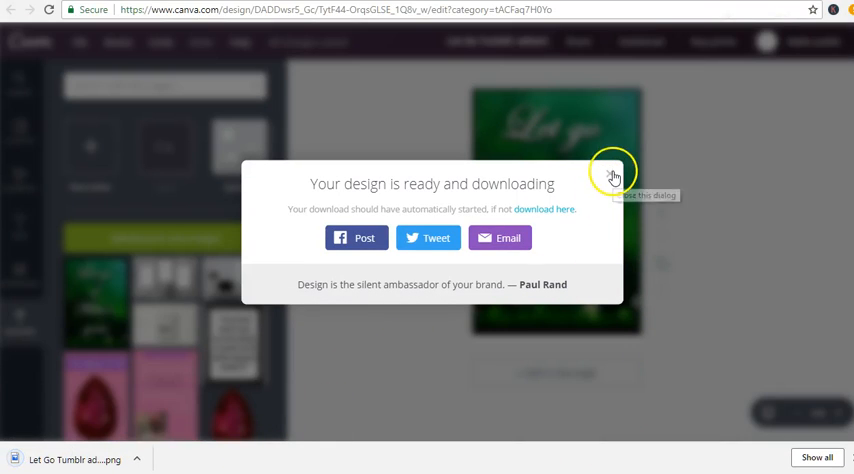
# Close the 'Your design is ready and downloading' notice
pyautogui.click(613, 170)
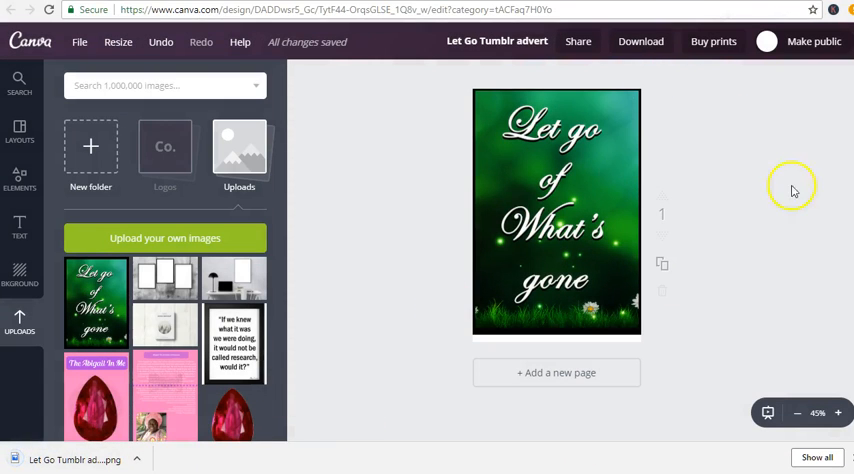
pyautogui.moveTo(470, 189)
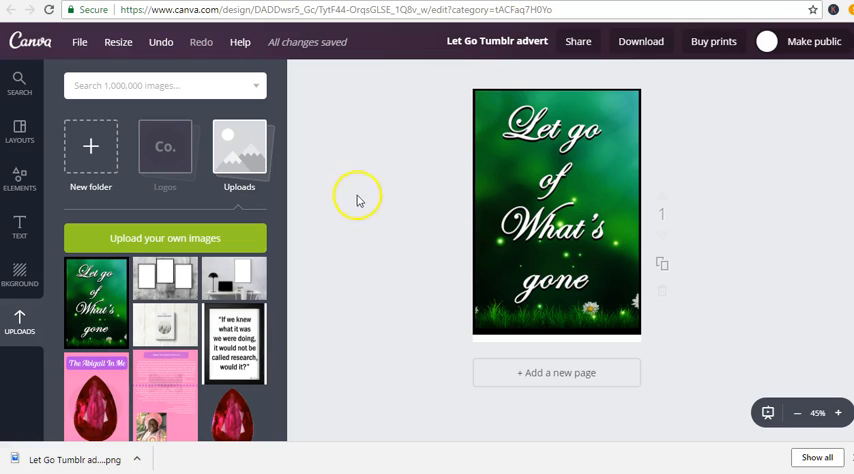
pyautogui.moveTo(230, 463)
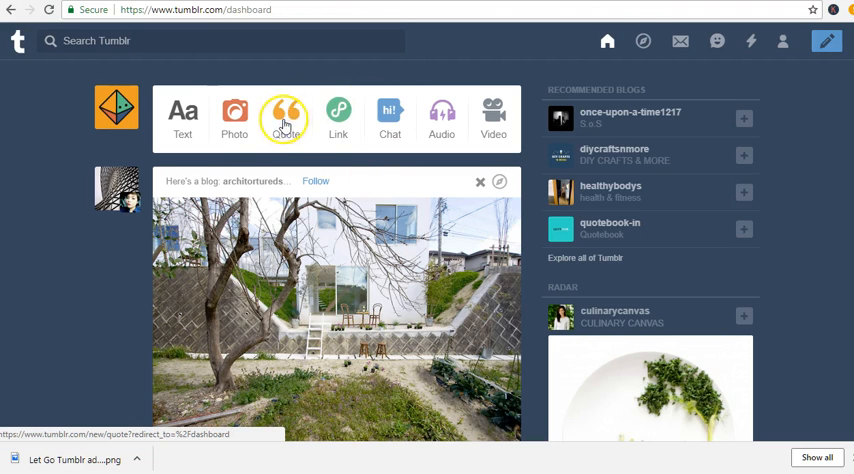
pyautogui.moveTo(444, 177)
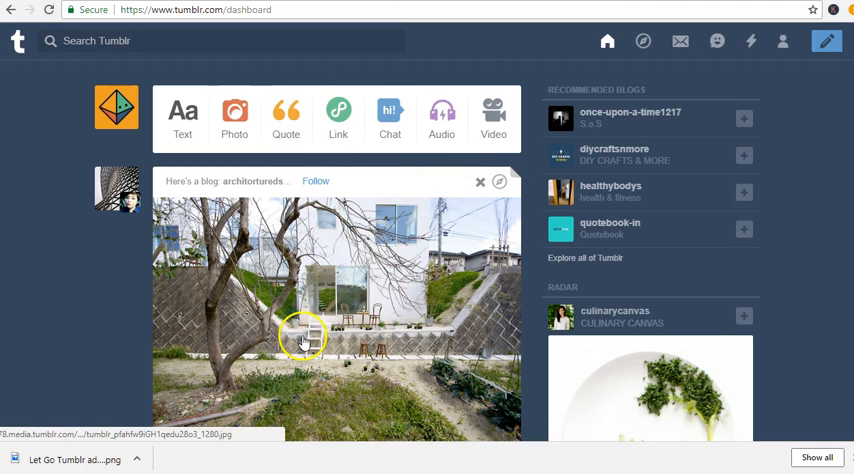
pyautogui.moveTo(150, 303)
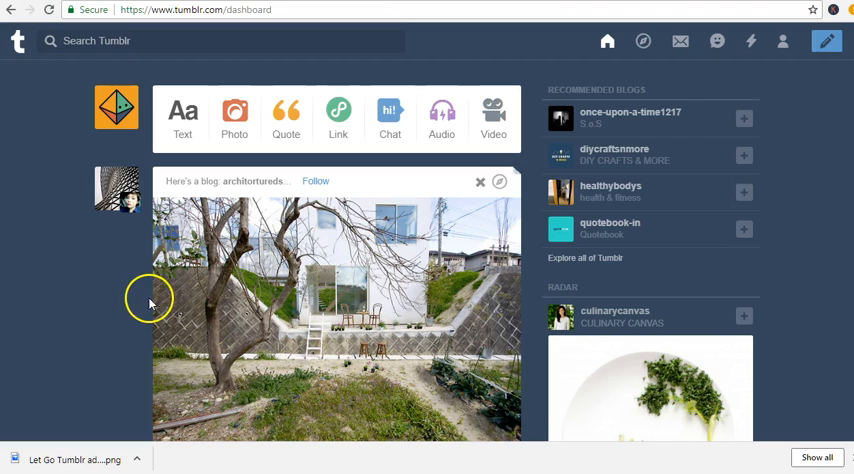